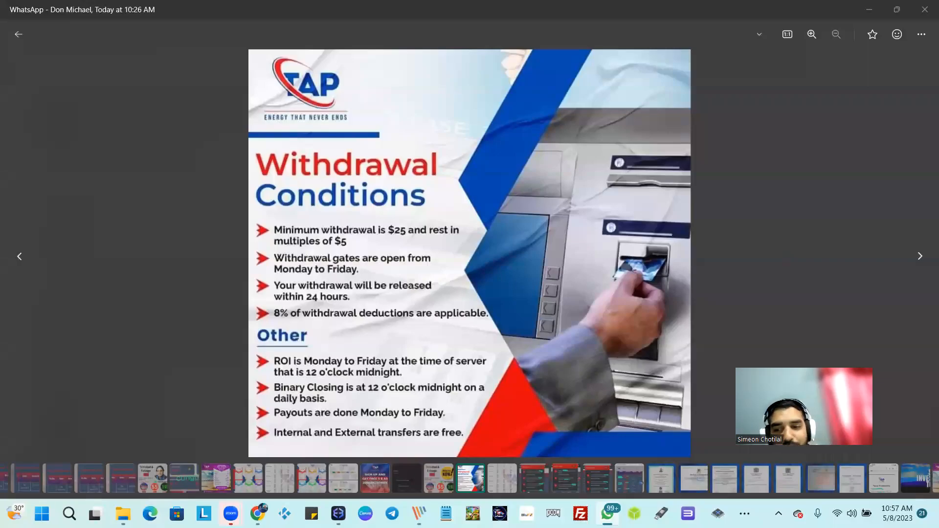
pyautogui.moveTo(802, 270)
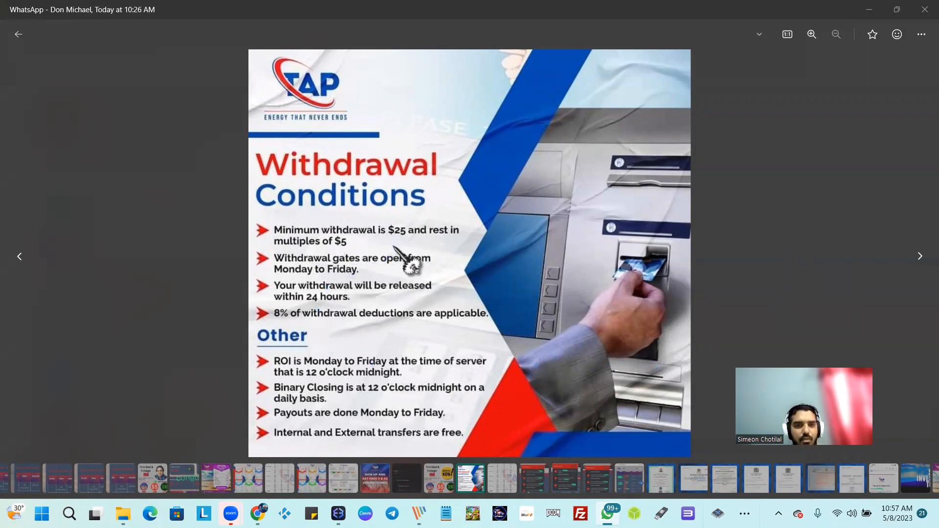
pyautogui.moveTo(327, 340)
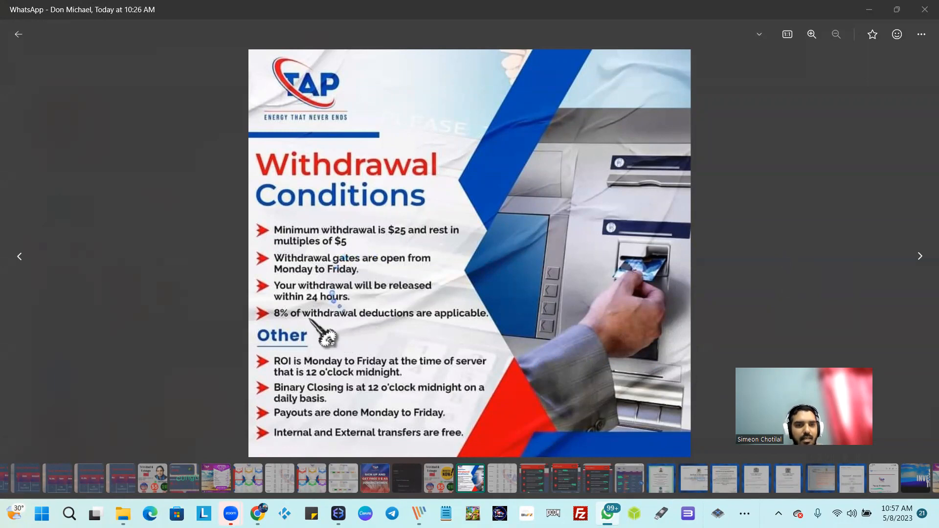
pyautogui.moveTo(437, 353)
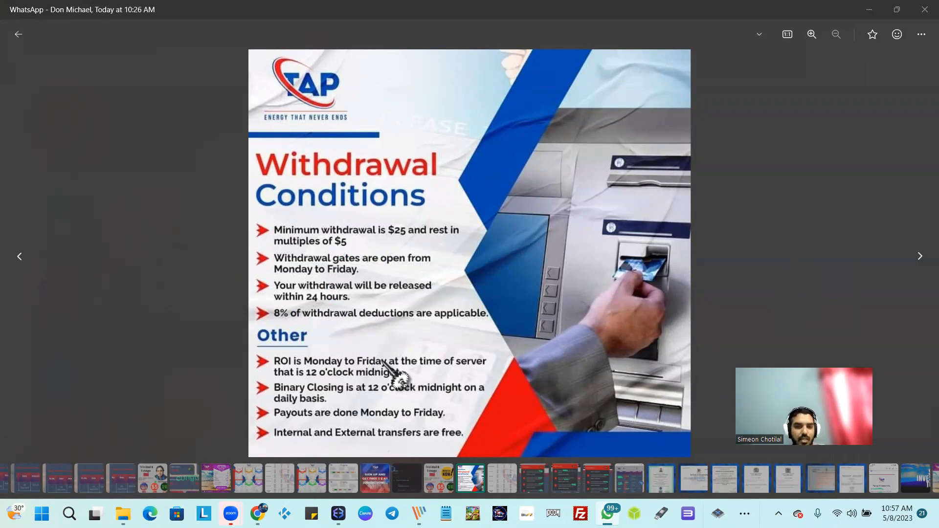
pyautogui.moveTo(397, 379)
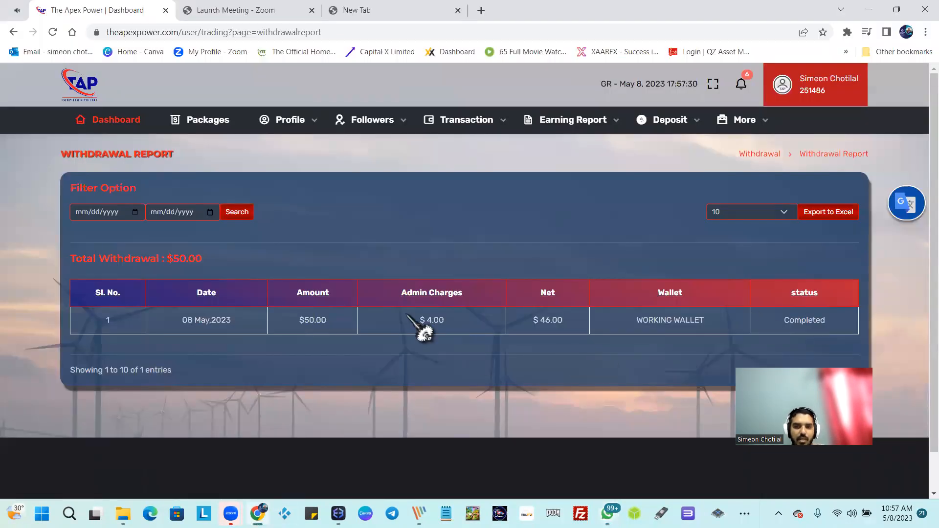
pyautogui.moveTo(546, 333)
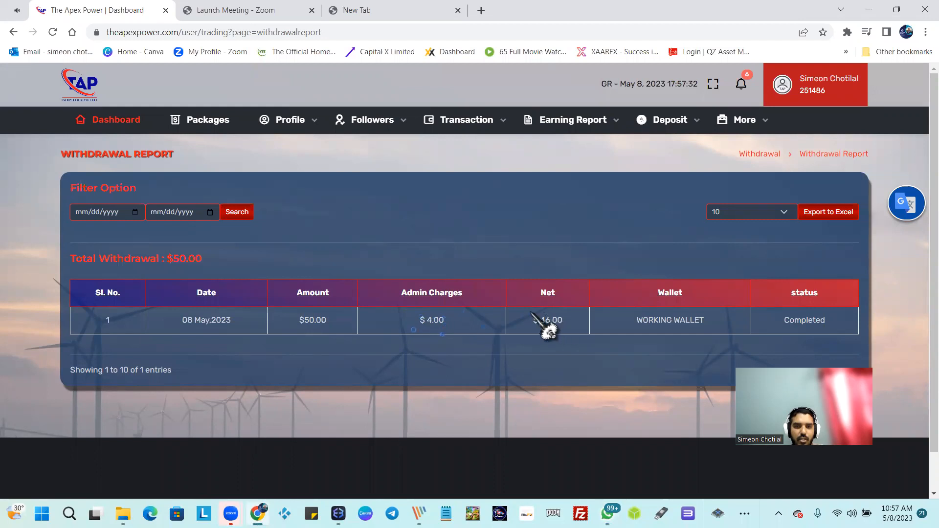
pyautogui.moveTo(176, 339)
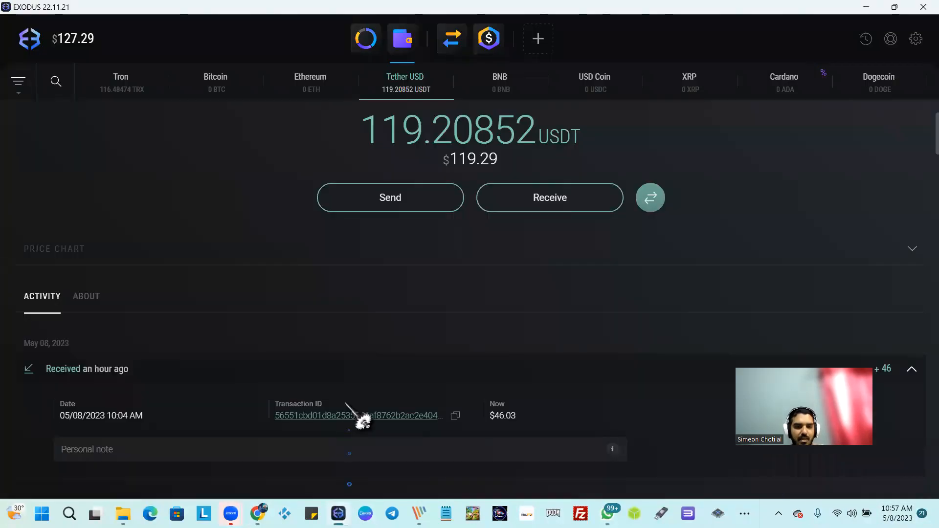
pyautogui.moveTo(508, 420)
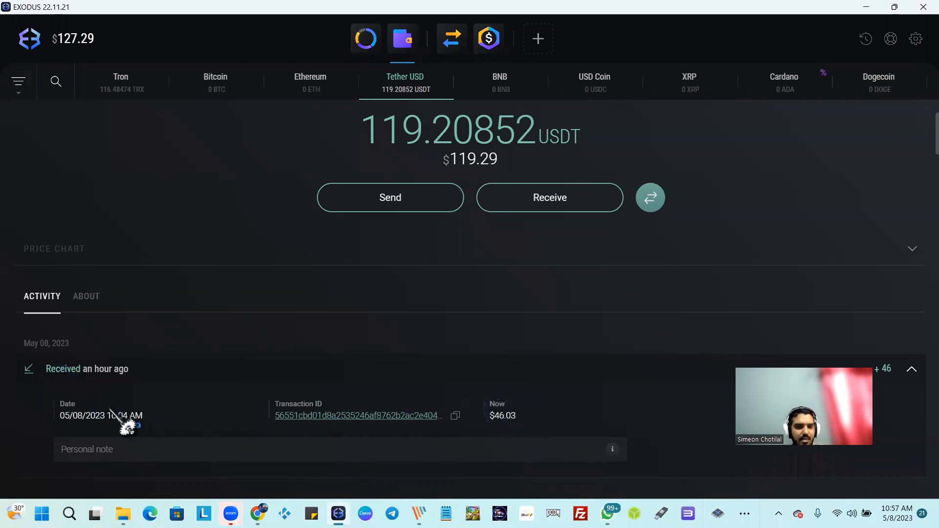
pyautogui.moveTo(255, 454)
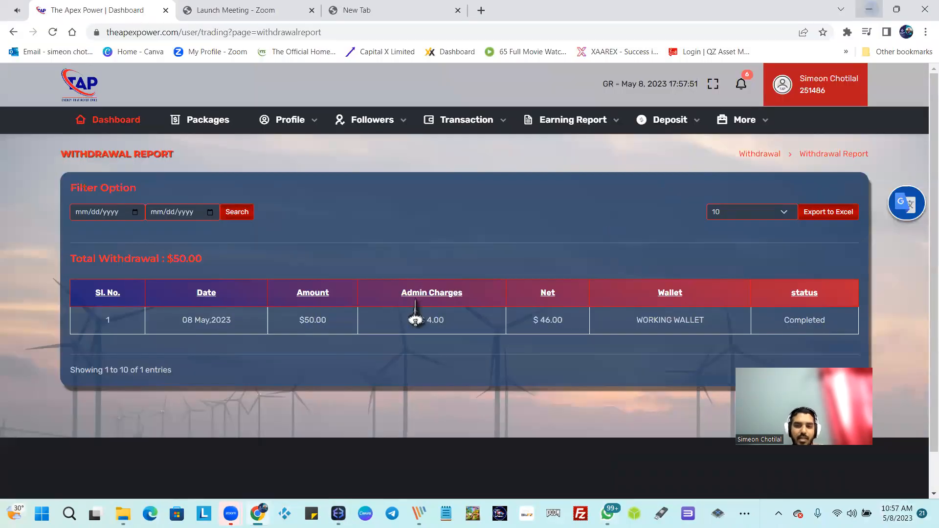
# Step: Navigate to the Packages page listing Power Bit, Solar and Wind investment packages
pyautogui.click(236, 212)
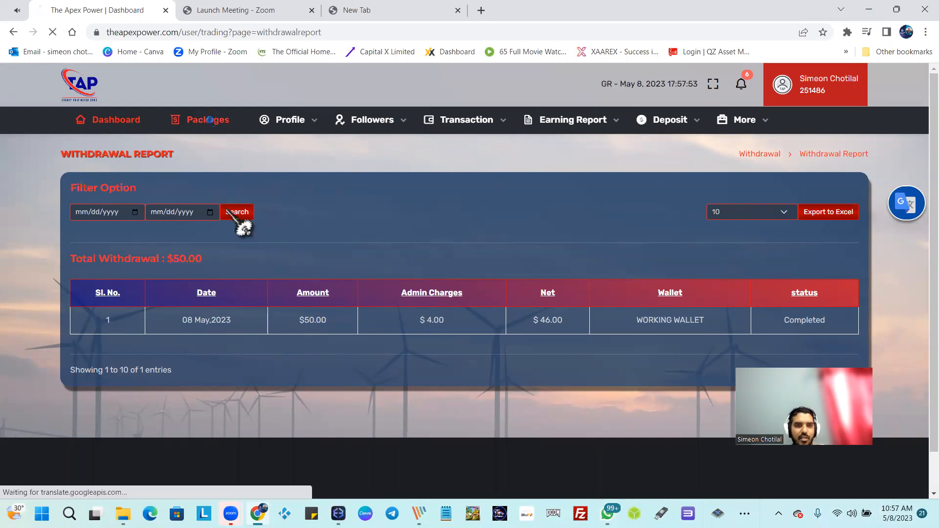
pyautogui.click(207, 119)
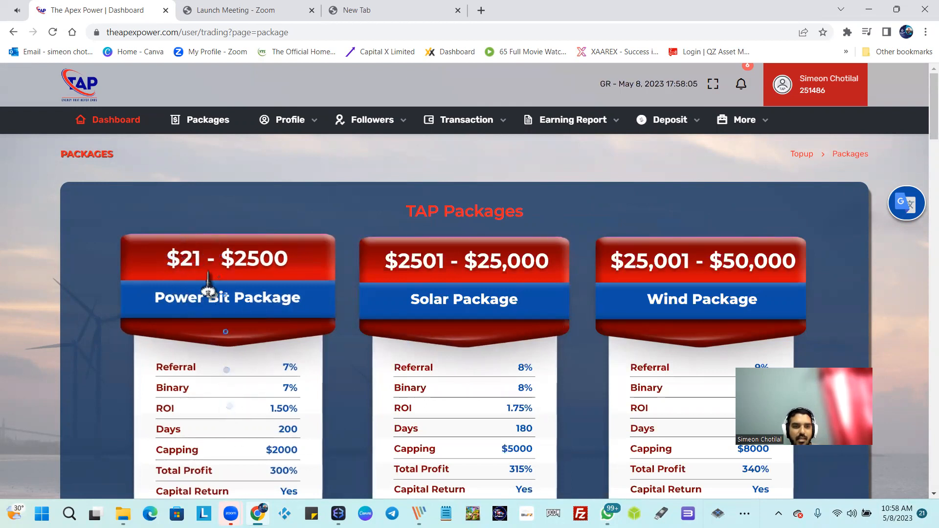
pyautogui.scroll(-3)
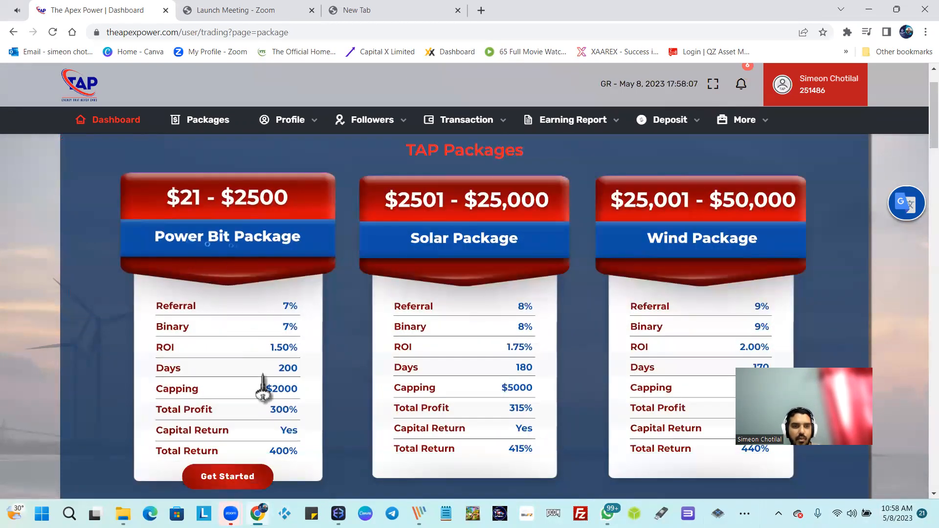
pyautogui.moveTo(254, 358)
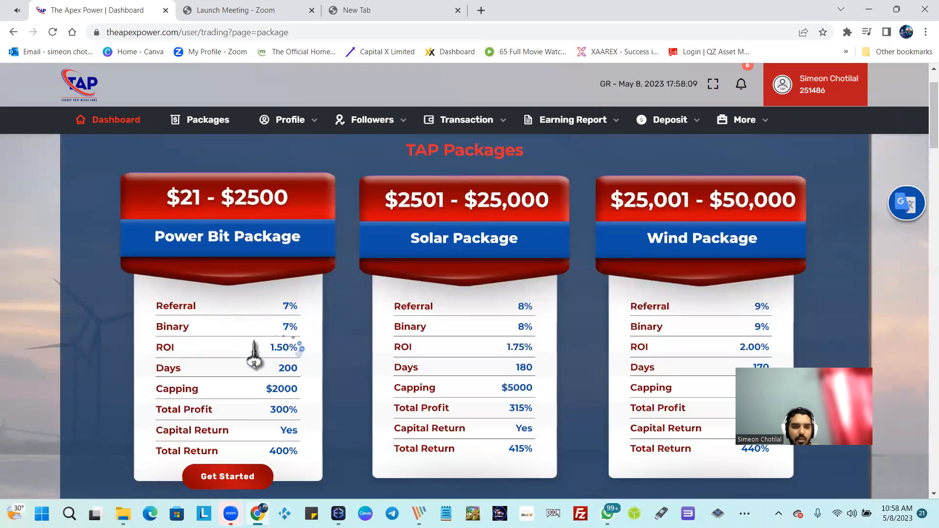
pyautogui.moveTo(194, 405)
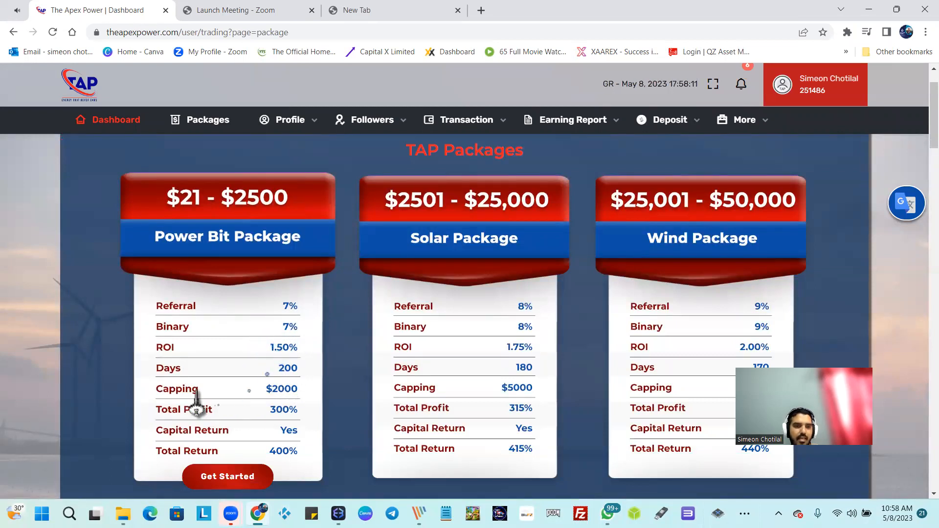
pyautogui.moveTo(278, 423)
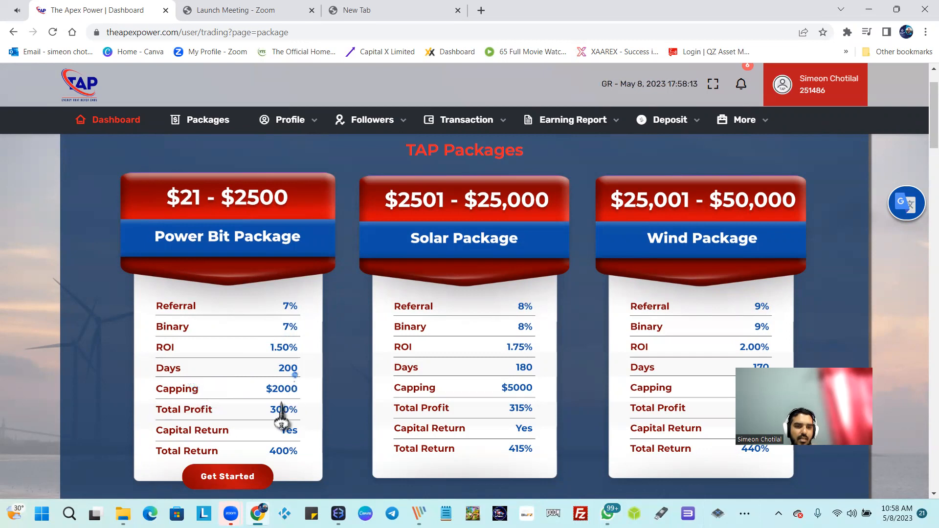
pyautogui.moveTo(176, 430)
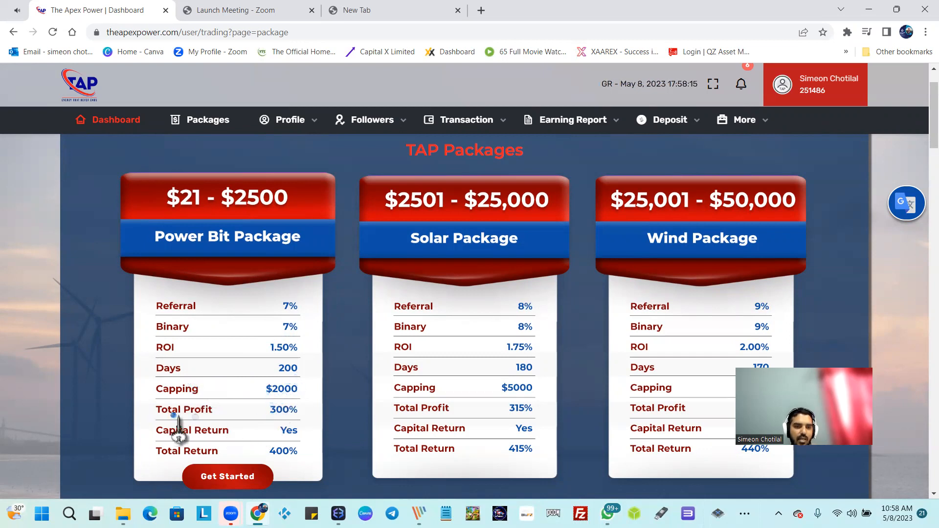
pyautogui.moveTo(266, 424)
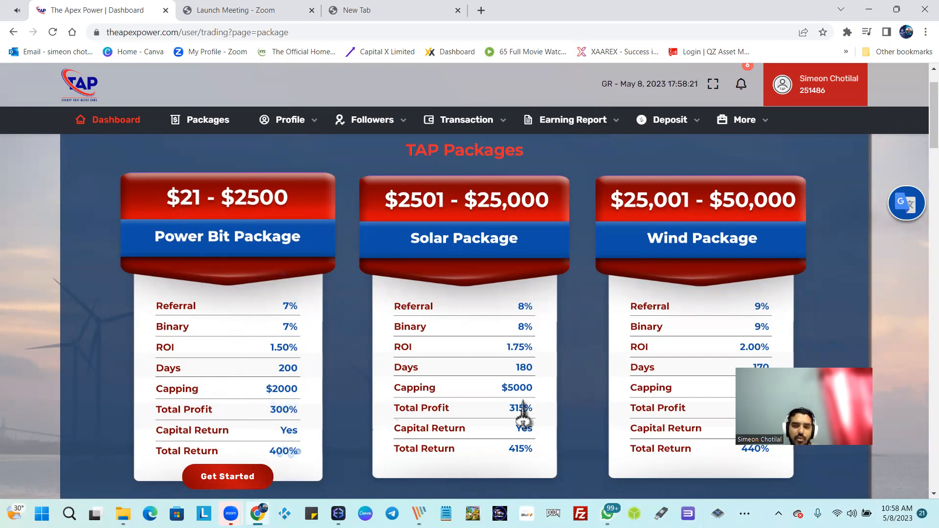
pyautogui.moveTo(727, 436)
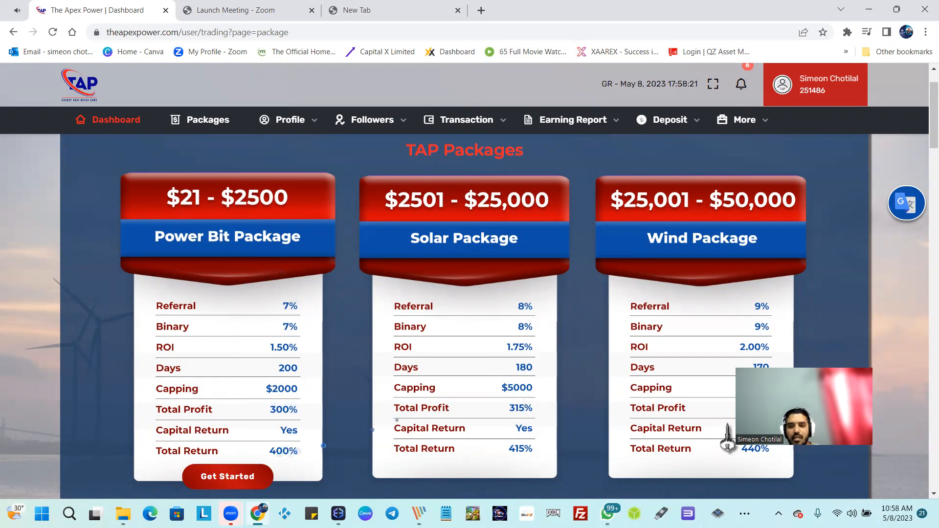